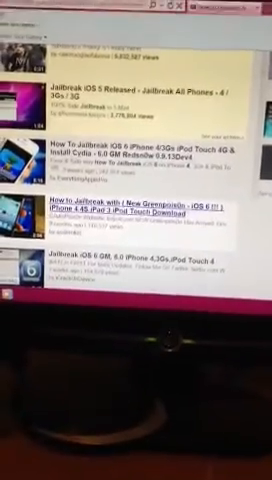
pyautogui.scroll(-3)
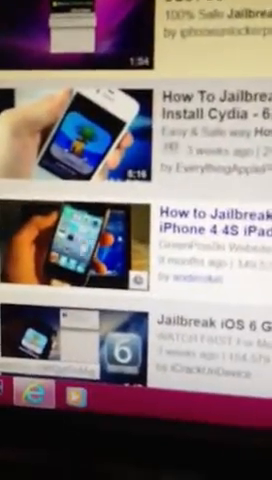
pyautogui.scroll(-3)
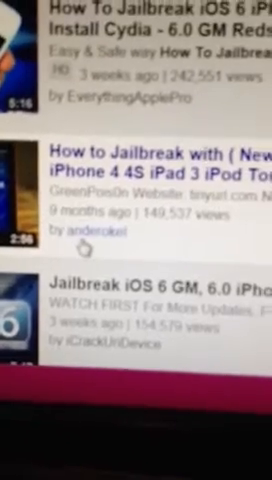
pyautogui.scroll(3)
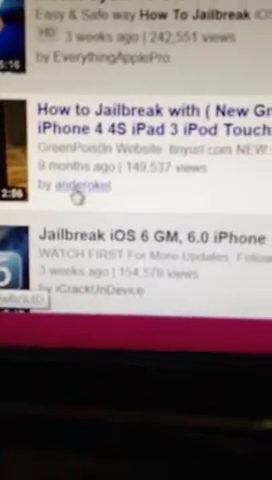